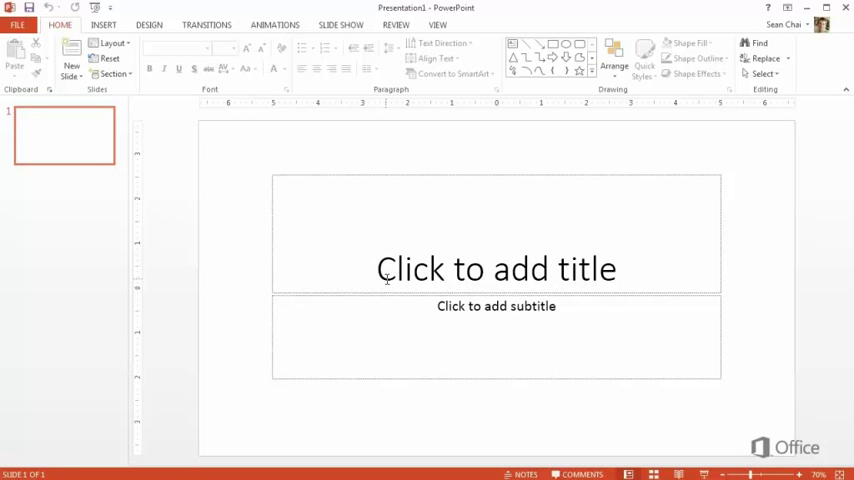
# Enter the title 'Trey Research' and subtitle 'The future of possibilities' on the first slide
pyautogui.write('Trey Research')
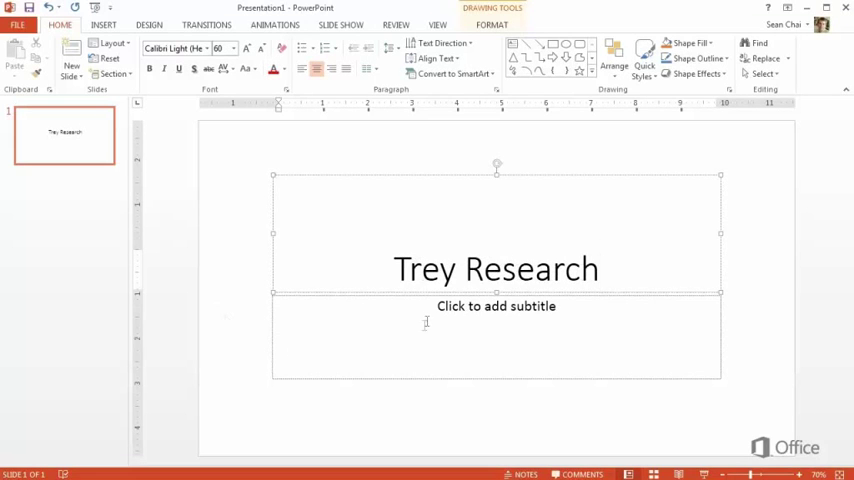
pyautogui.write('The future of po')
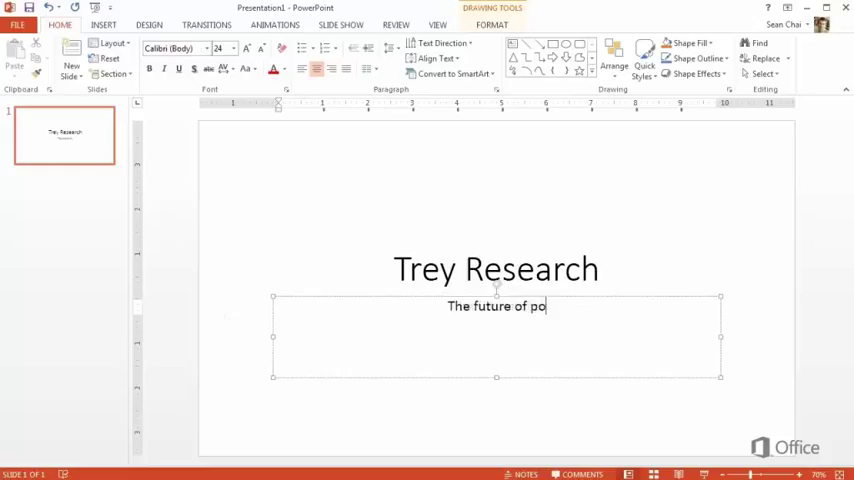
pyautogui.write('ssibilities')
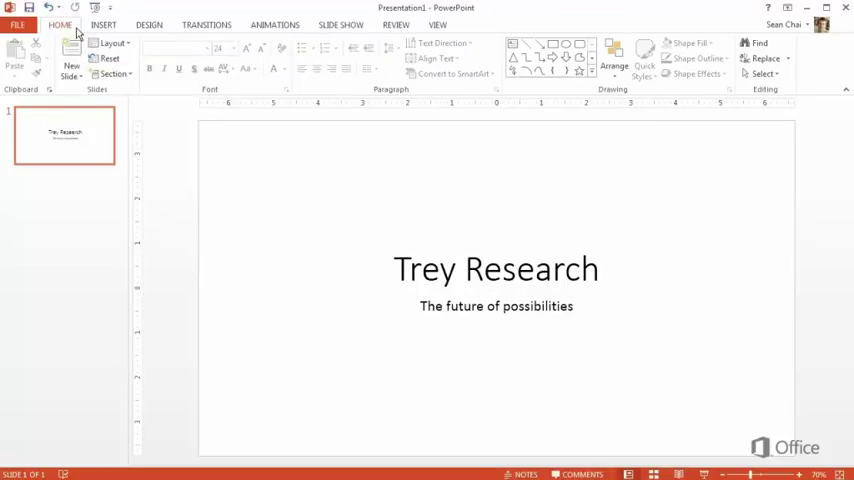
# Browse the Insert and Design tabs, then add a new title-and-content slide from Home
pyautogui.click(104, 24)
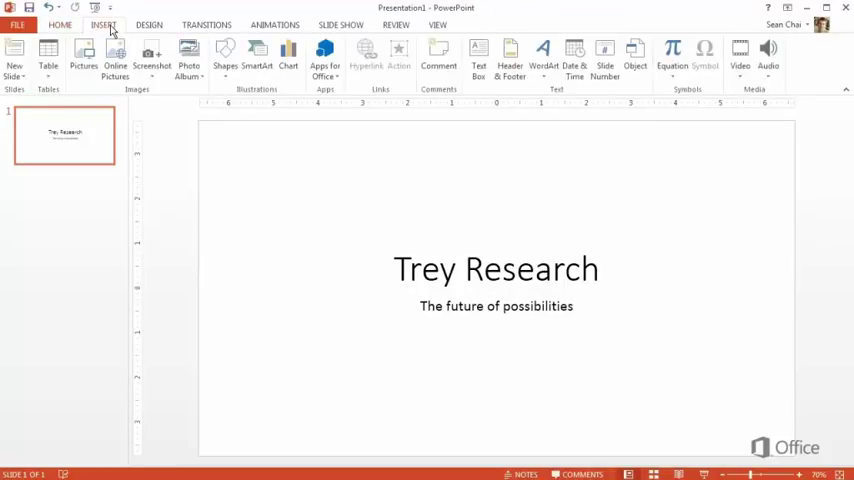
pyautogui.click(148, 24)
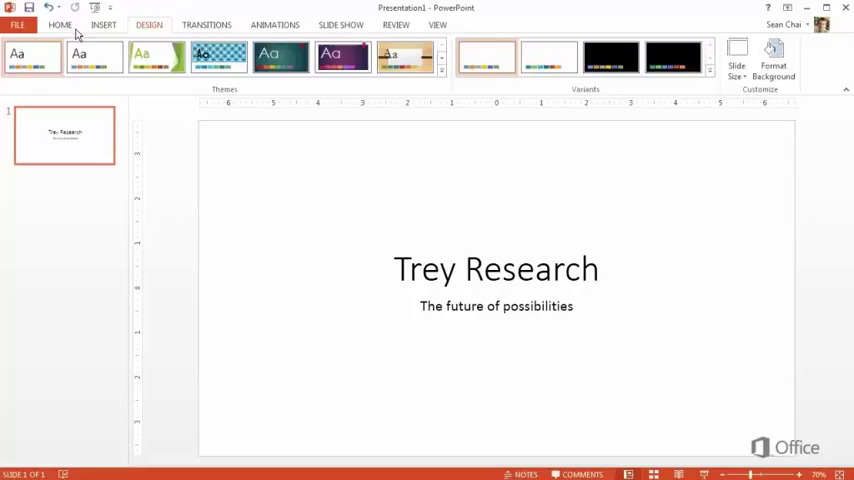
pyautogui.click(58, 24)
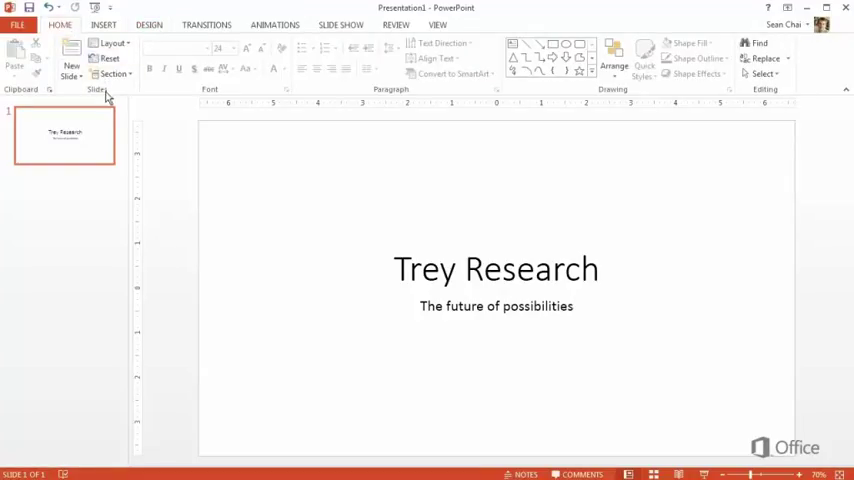
pyautogui.click(72, 52)
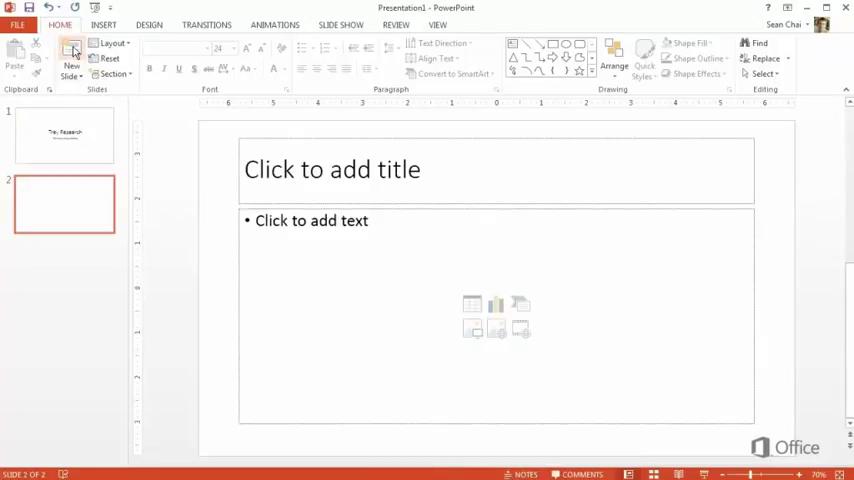
# Title slide two 'Current projects' and type its five bullets starting with the school lunch study
pyautogui.click(332, 168)
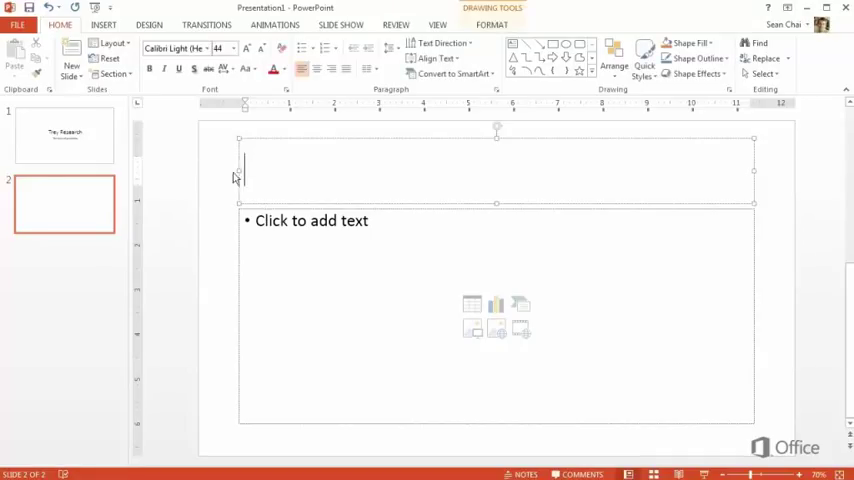
pyautogui.write('Current projects')
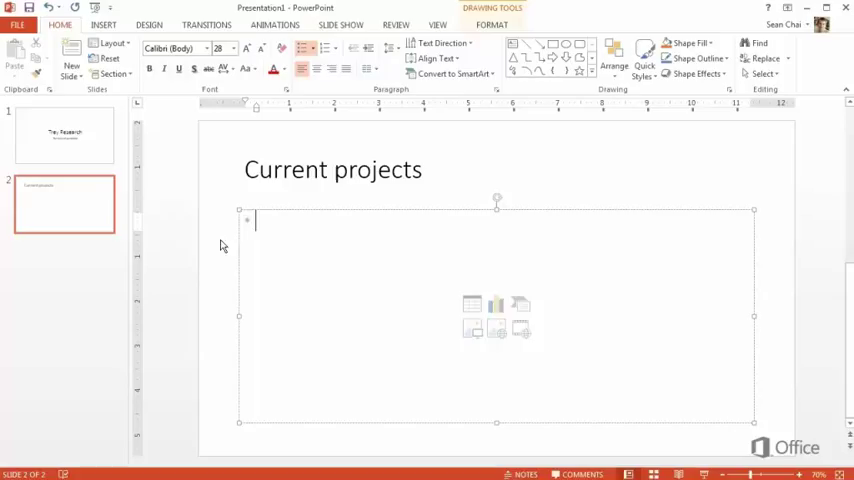
pyautogui.write('School lunch nutrition study')
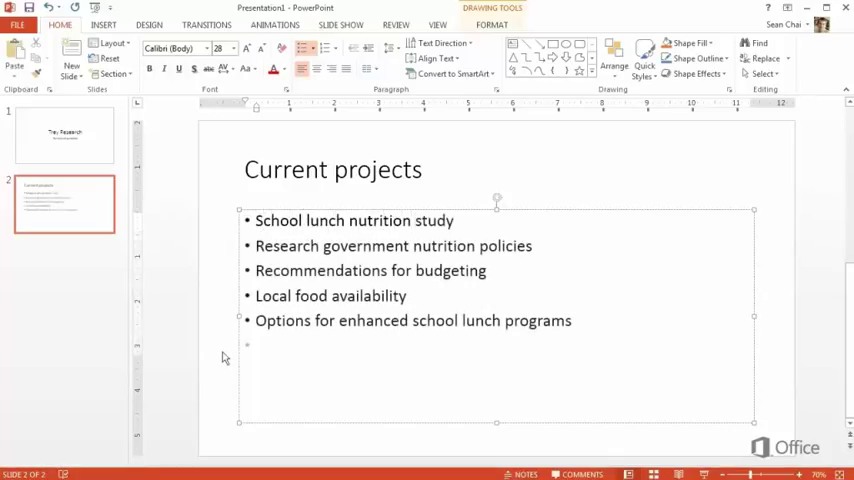
pyautogui.click(224, 356)
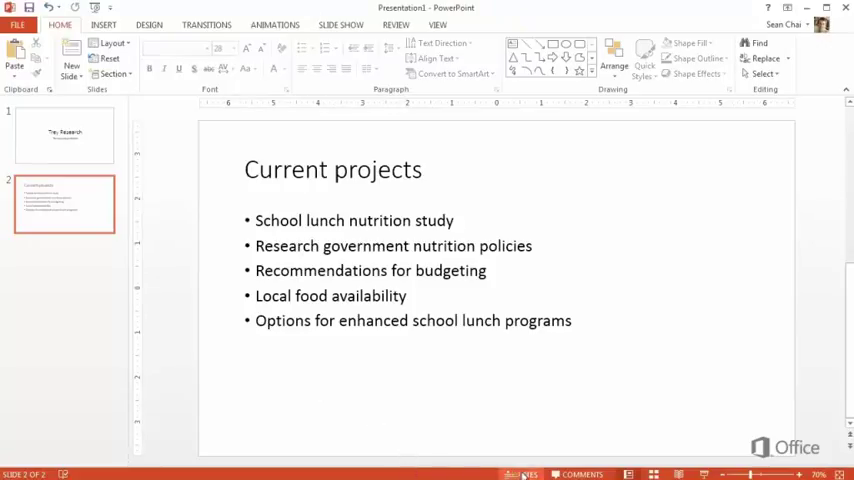
# Add the speaker note 'Nutrition study' in the notes pane of slide two
pyautogui.click(524, 474)
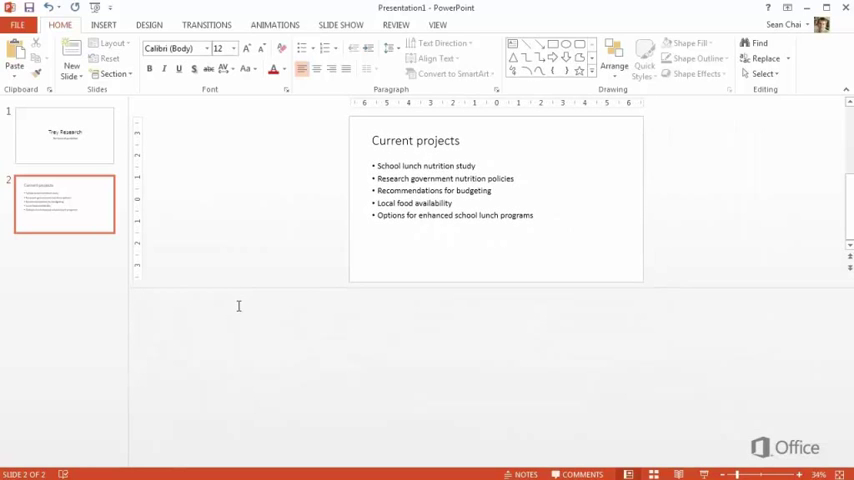
pyautogui.write('Nutrition')
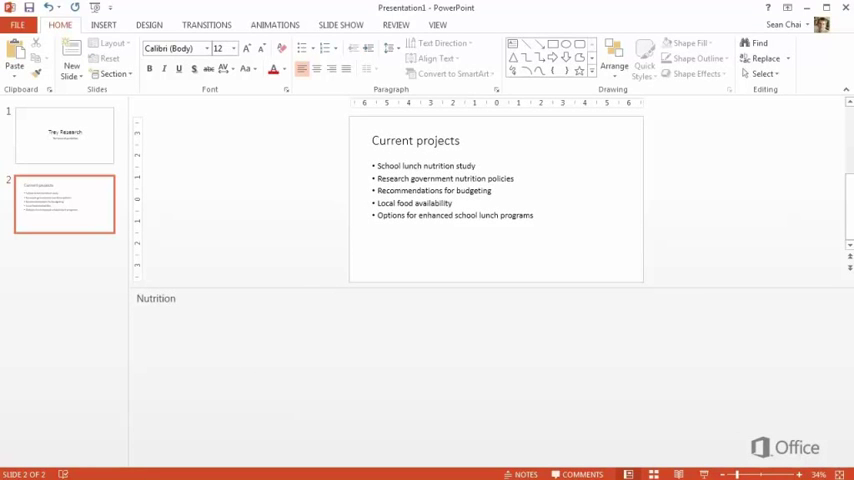
pyautogui.write('study')
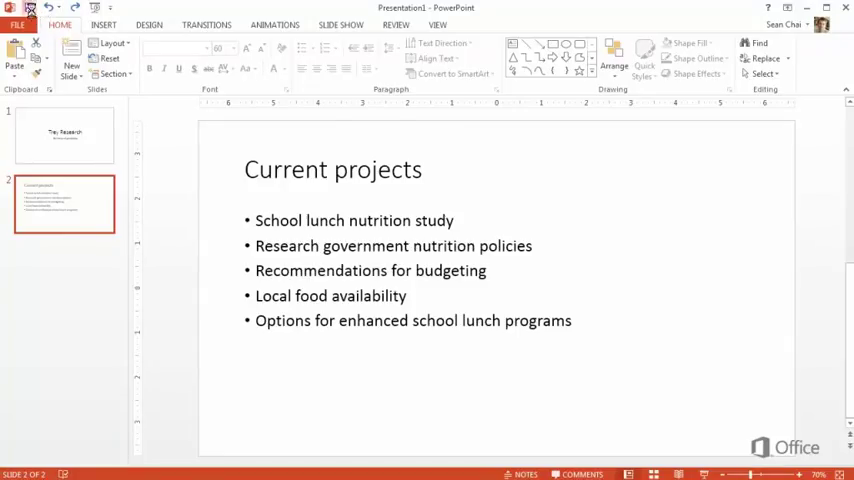
# Save the presentation as Trey Research.pptx in a OneDrive – Personal folder
pyautogui.click(16, 16)
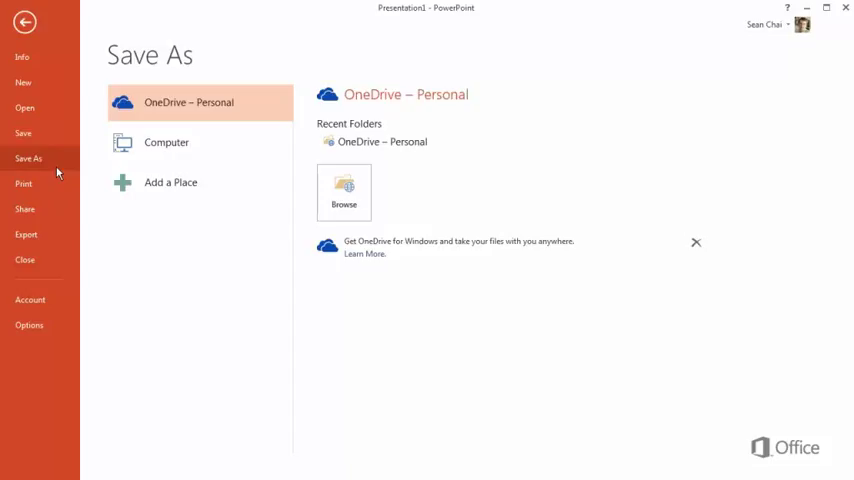
pyautogui.click(166, 142)
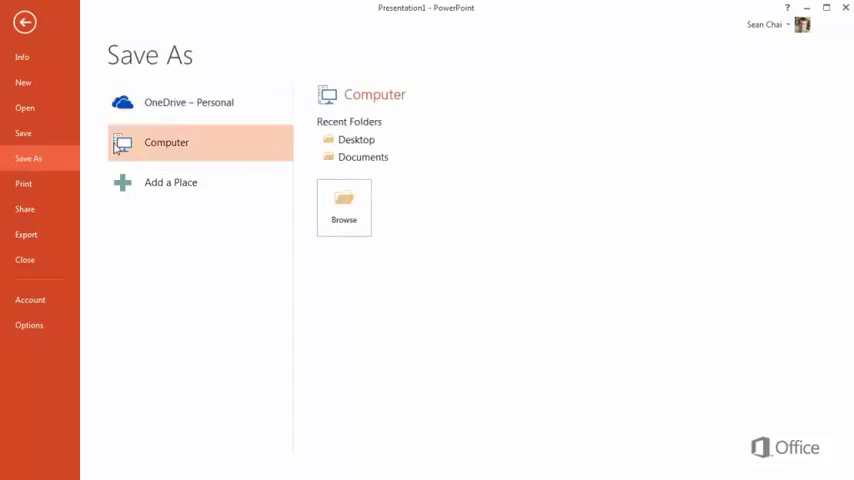
pyautogui.click(170, 182)
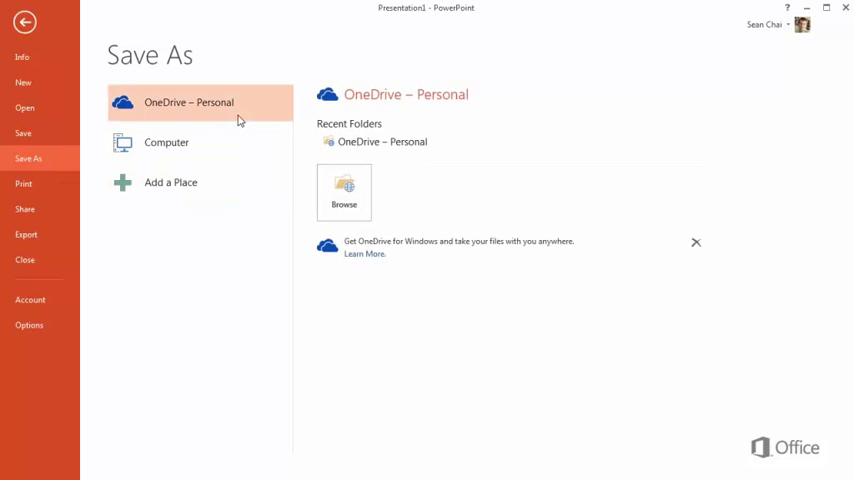
pyautogui.moveTo(344, 190)
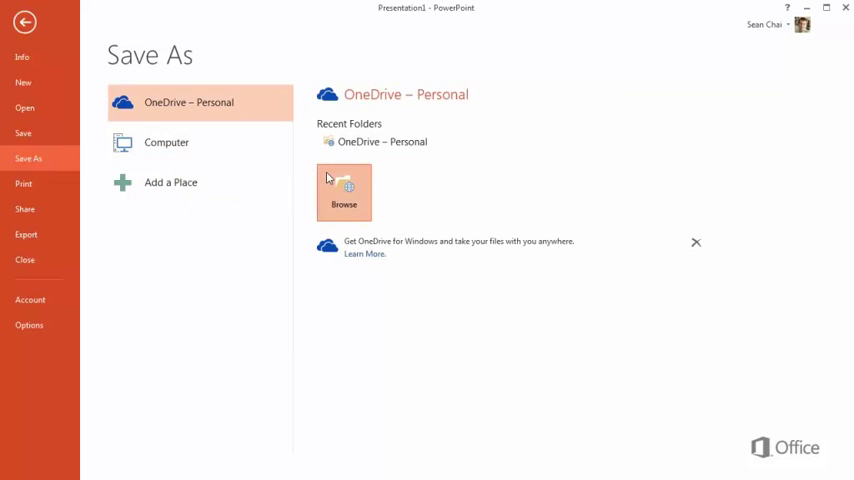
pyautogui.click(344, 192)
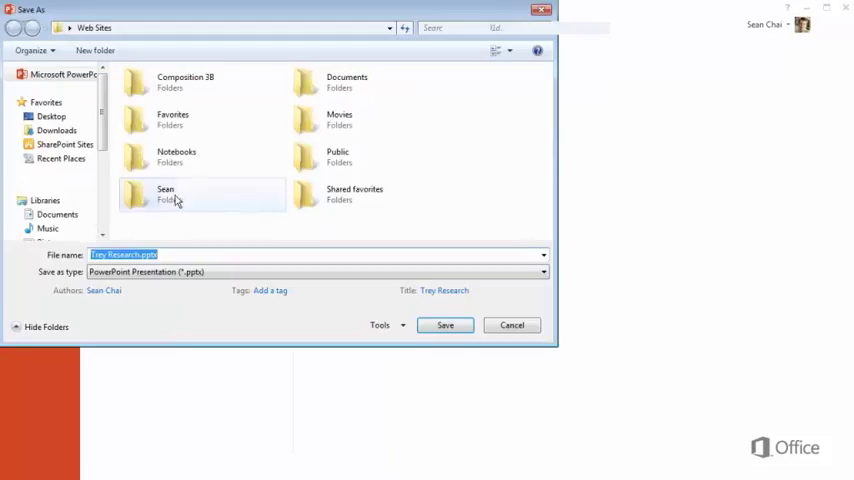
pyautogui.doubleClick(164, 194)
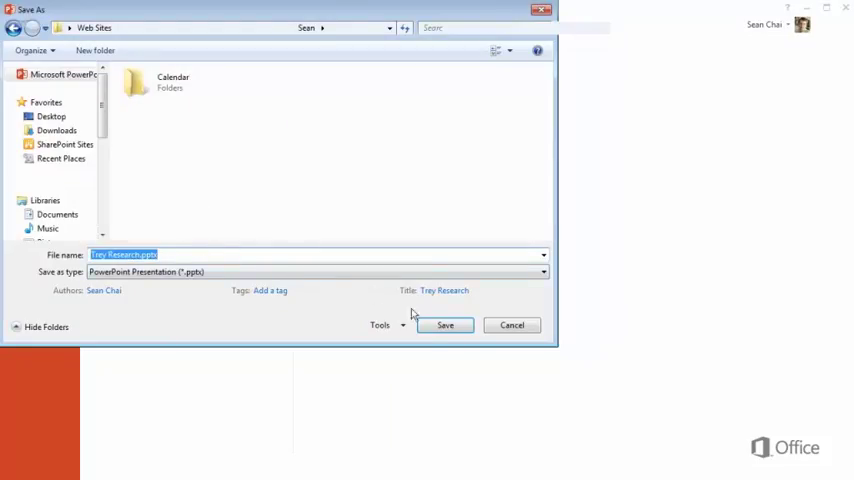
pyautogui.click(512, 324)
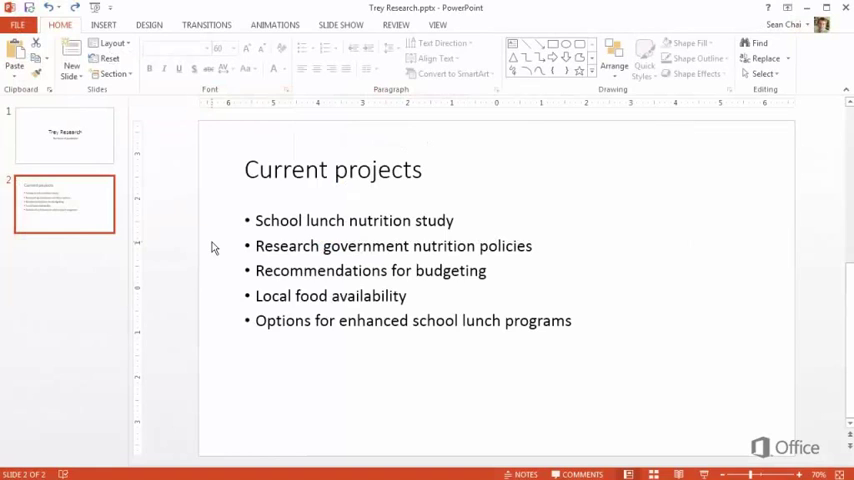
# Invite two people with Can edit permission via File > Share, then resume editing
pyautogui.click(16, 24)
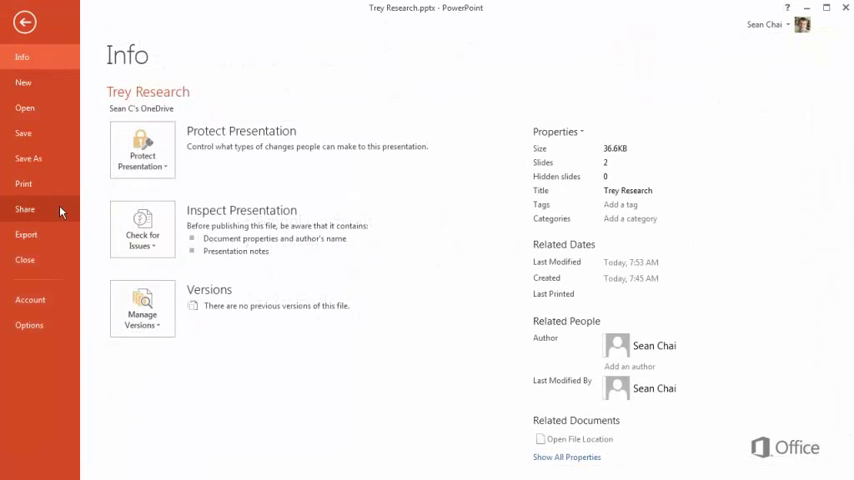
pyautogui.click(24, 208)
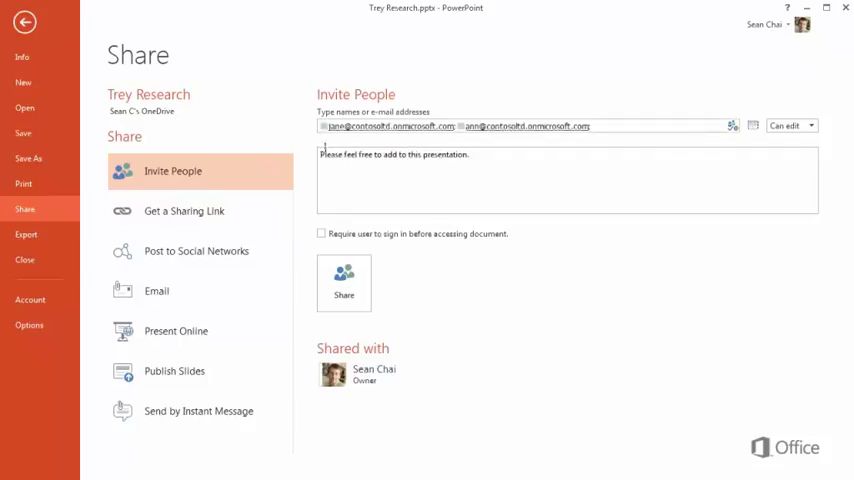
pyautogui.click(344, 284)
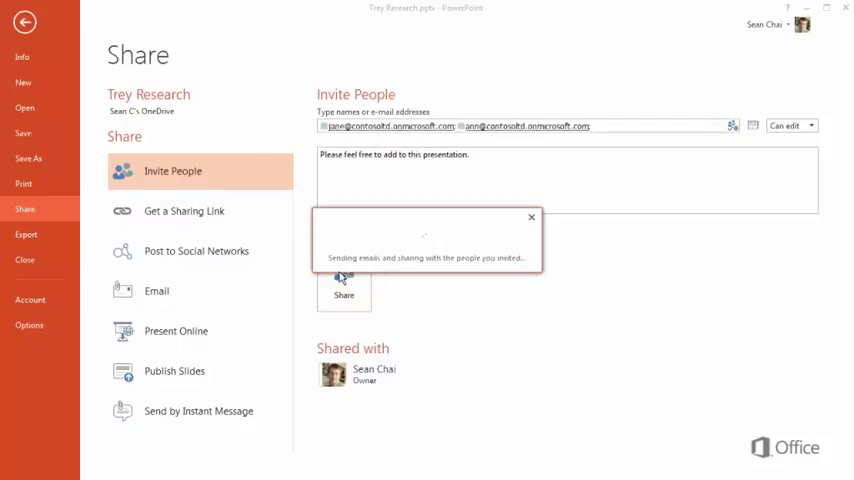
pyautogui.click(344, 284)
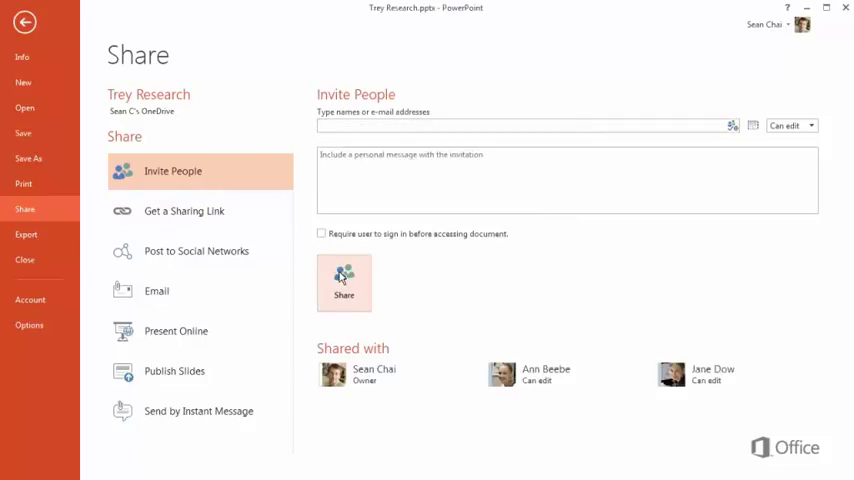
pyautogui.click(24, 20)
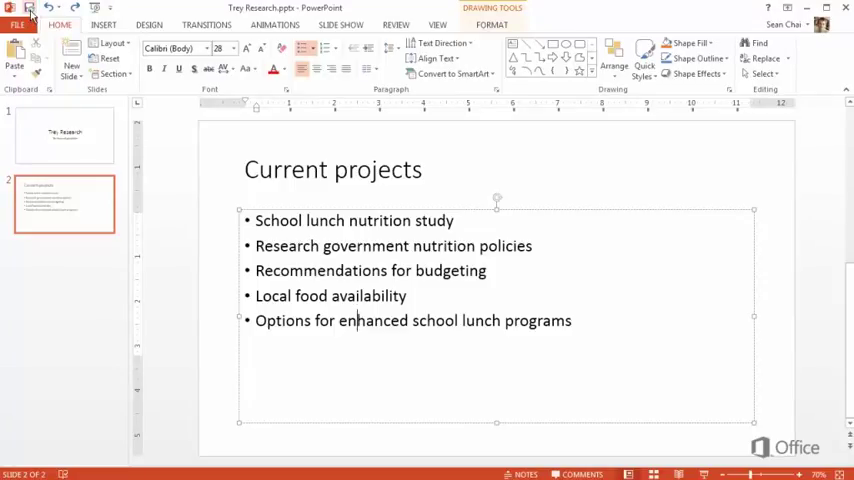
# Print all slides from File > Print and return to Normal view
pyautogui.click(16, 20)
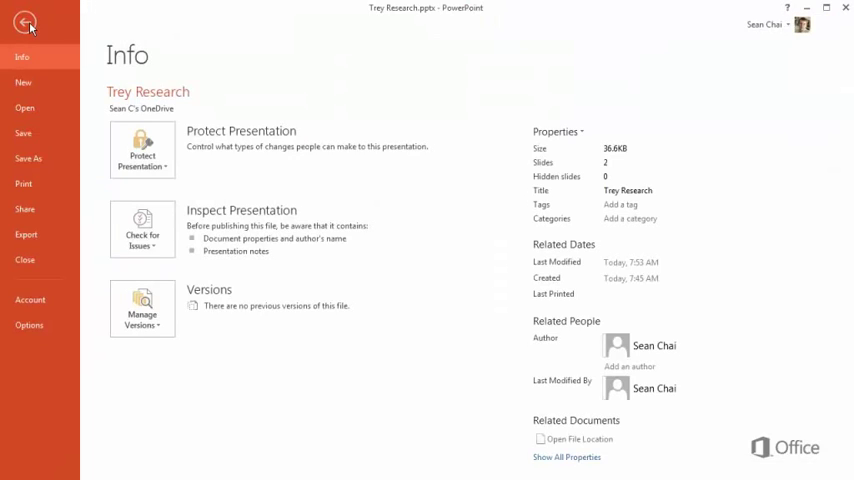
pyautogui.click(24, 184)
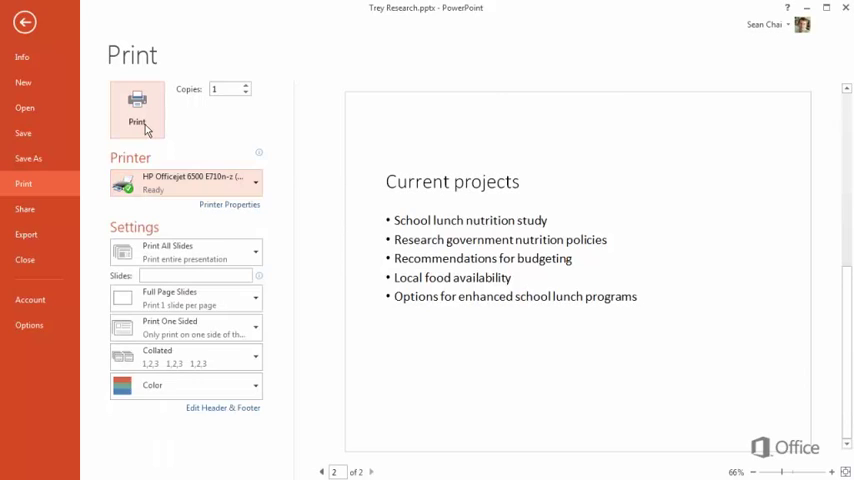
pyautogui.click(24, 20)
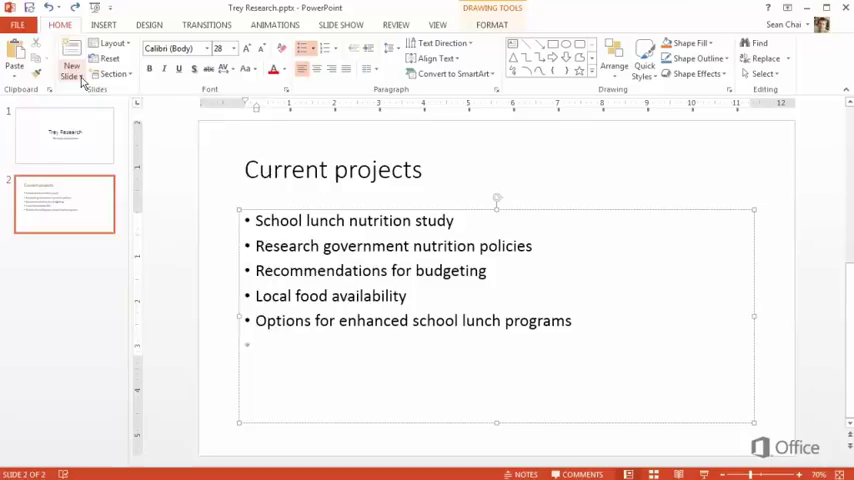
# Add a Two Content slide titled 'The Trey Research team' listing the members and roles
pyautogui.click(72, 66)
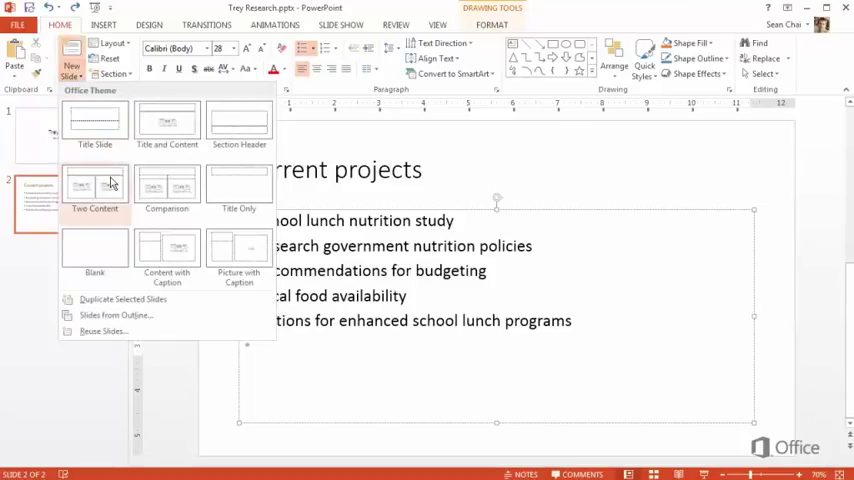
pyautogui.click(94, 190)
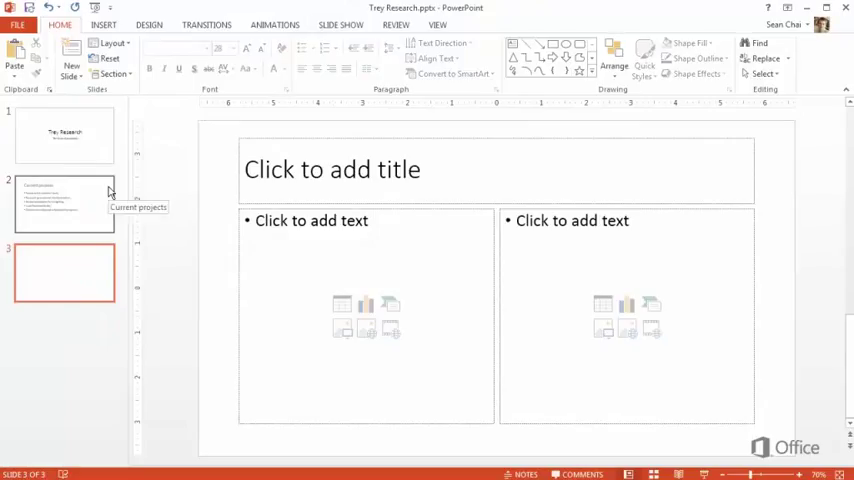
pyautogui.click(332, 168)
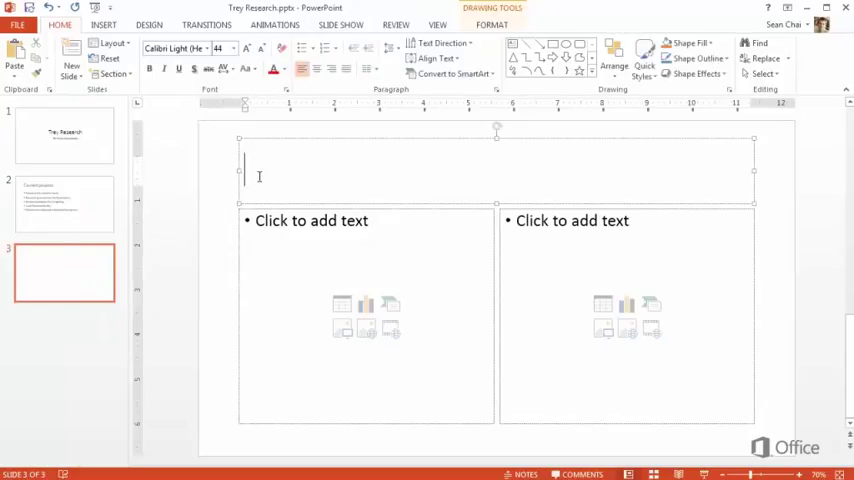
pyautogui.write('The Trey Research team')
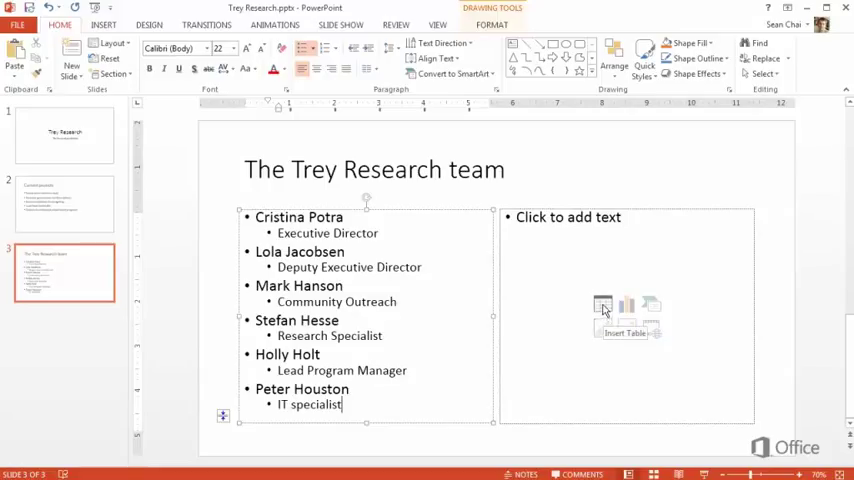
pyautogui.moveTo(652, 304)
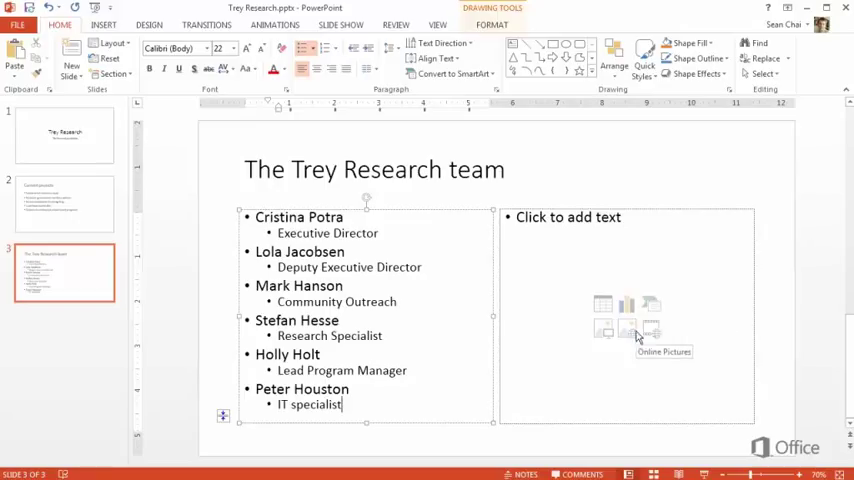
pyautogui.moveTo(604, 328)
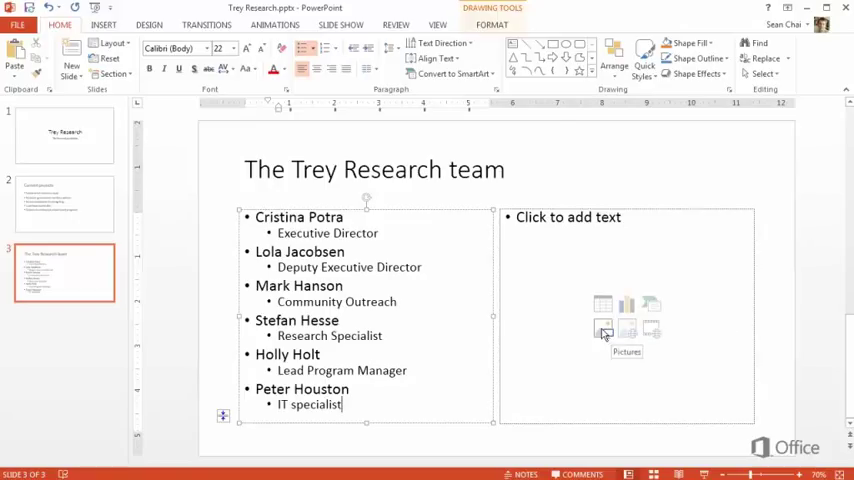
pyautogui.click(604, 330)
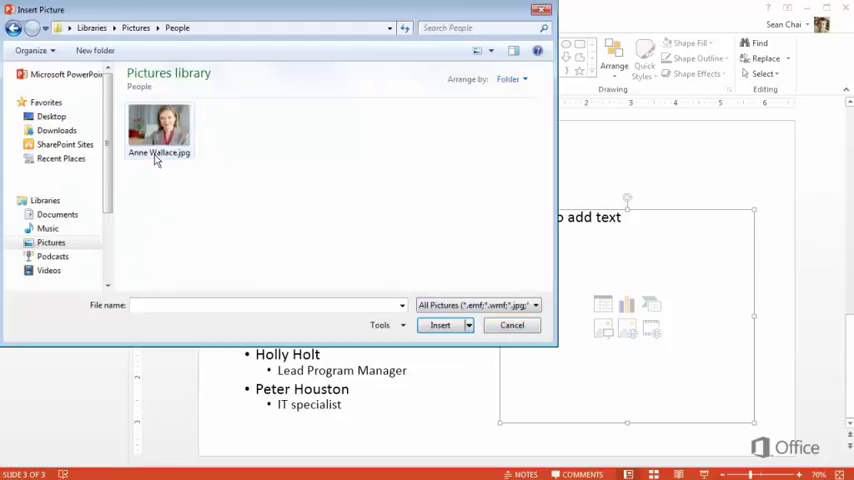
pyautogui.click(158, 128)
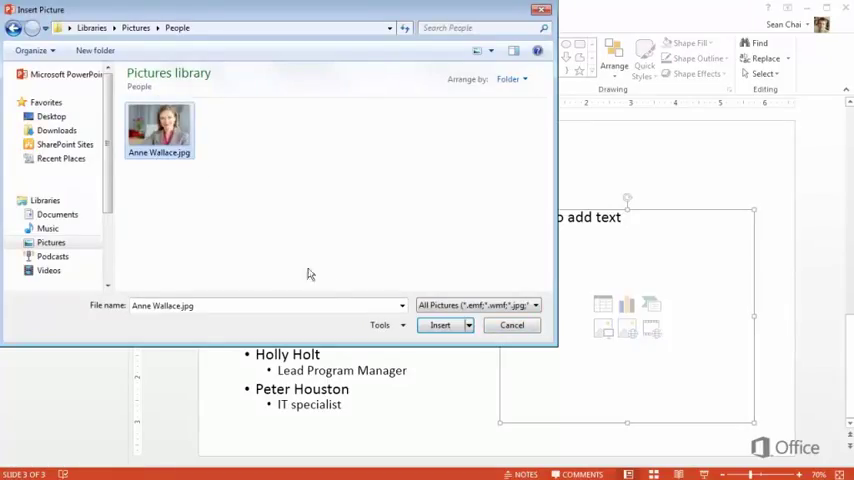
pyautogui.click(440, 324)
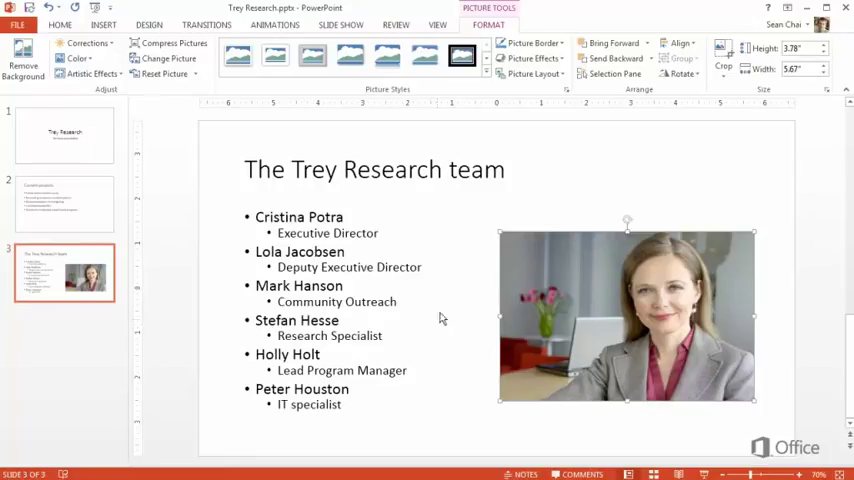
pyautogui.click(436, 24)
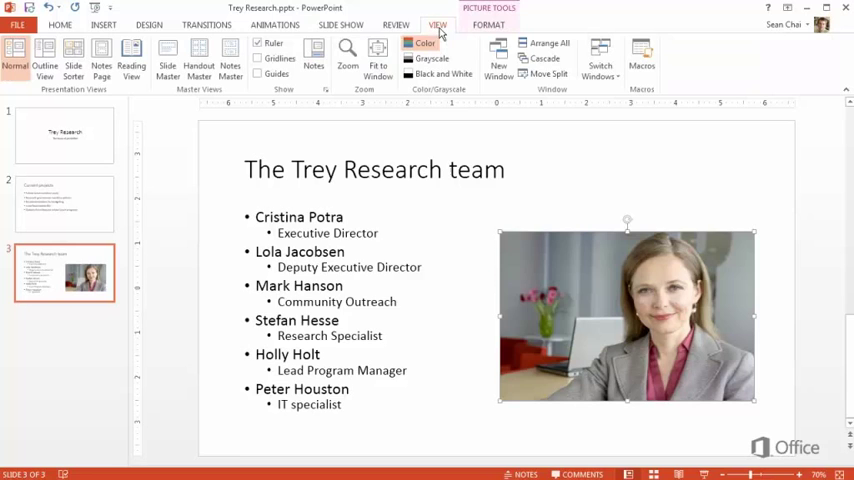
pyautogui.click(260, 58)
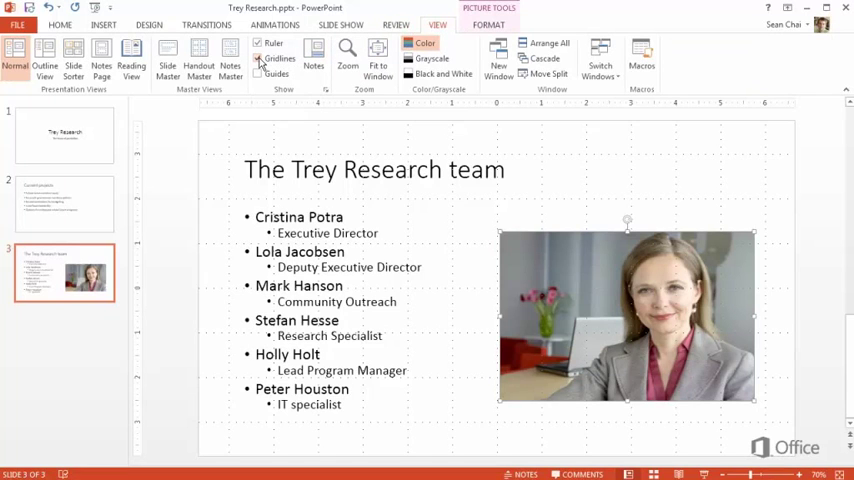
# Shrink the photo from its corner and drag it right to align with the title
pyautogui.click(260, 74)
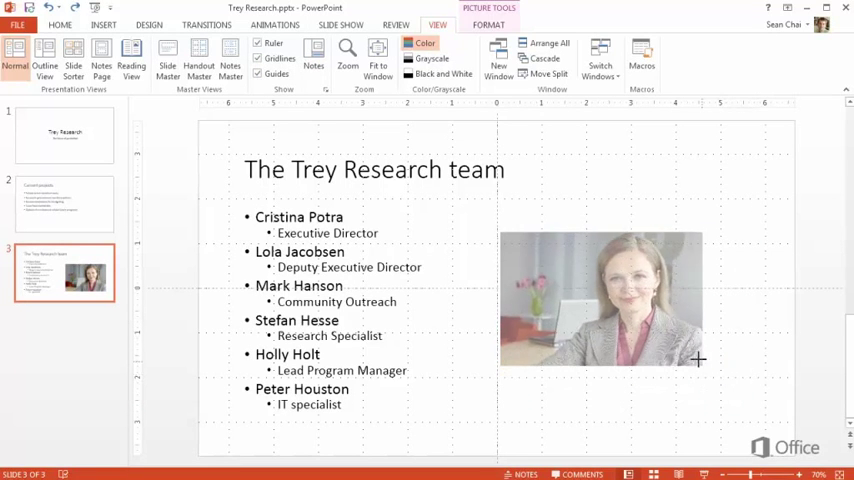
pyautogui.click(600, 298)
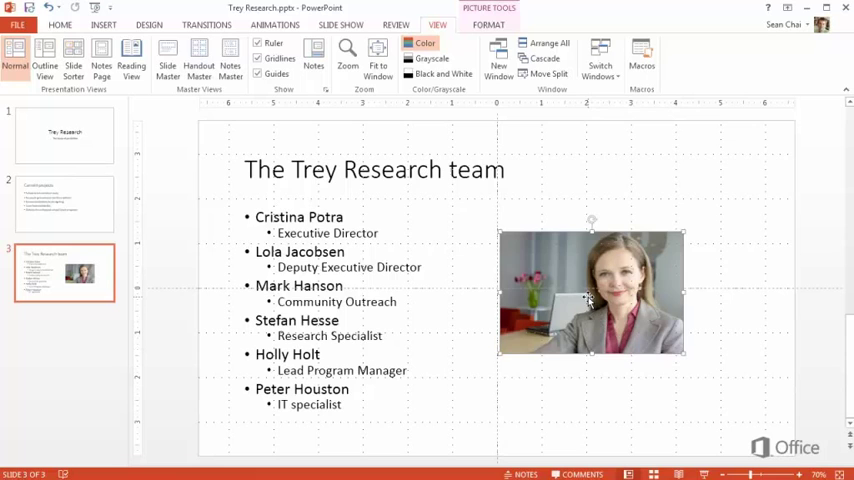
pyautogui.moveTo(590, 296); pyautogui.dragTo(620, 296)
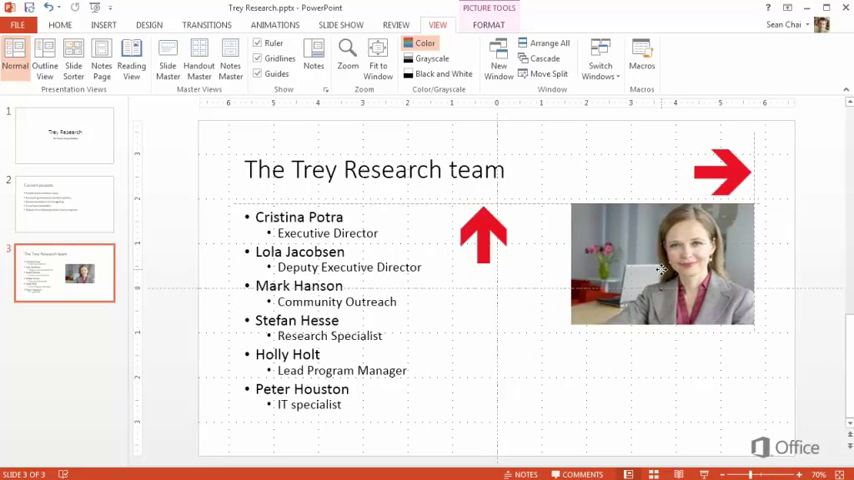
pyautogui.click(662, 264)
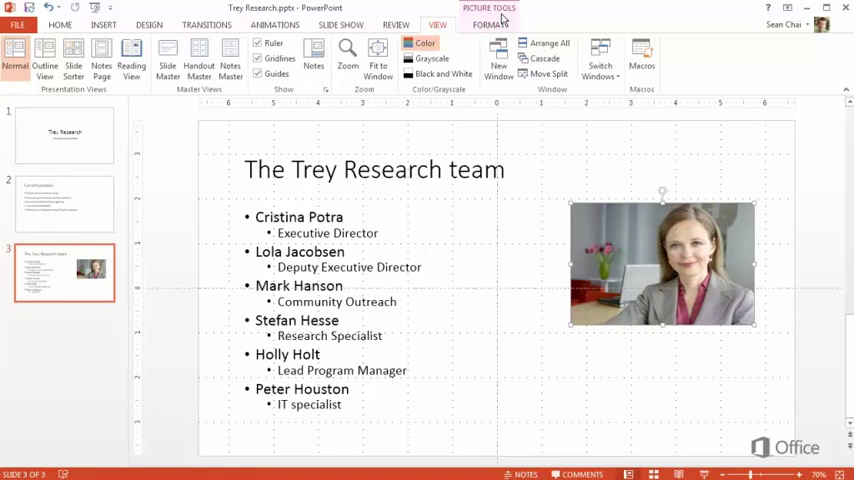
# Browse Rotate and Color, then apply a framed picture style with a dark border to the team photo
pyautogui.click(488, 24)
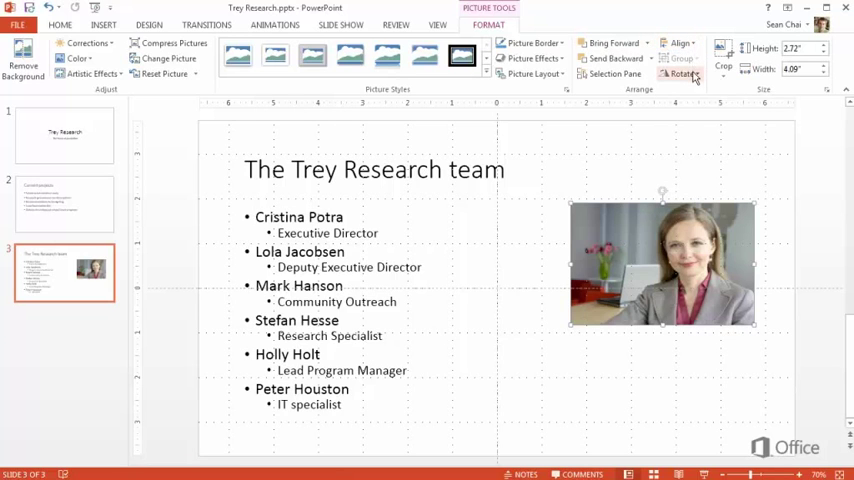
pyautogui.click(682, 74)
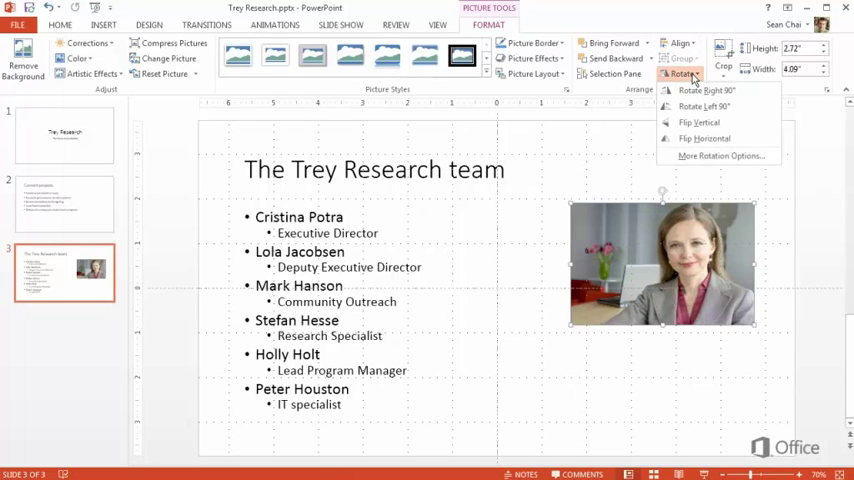
pyautogui.click(76, 58)
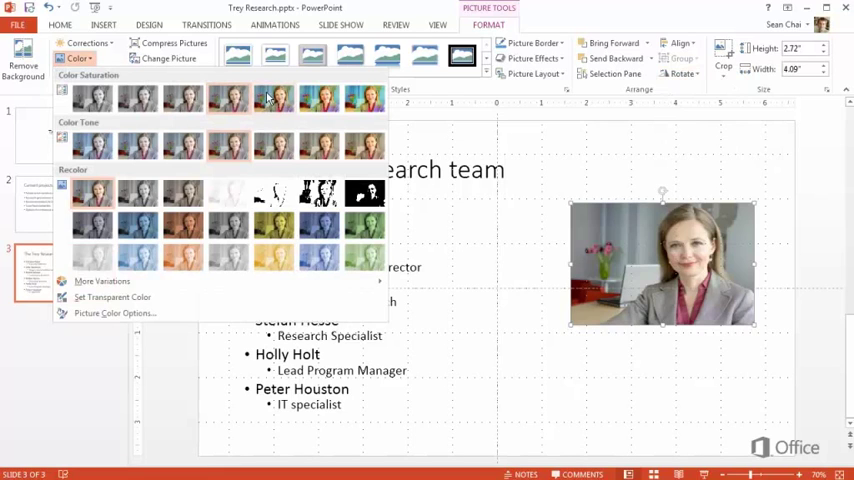
pyautogui.moveTo(272, 224)
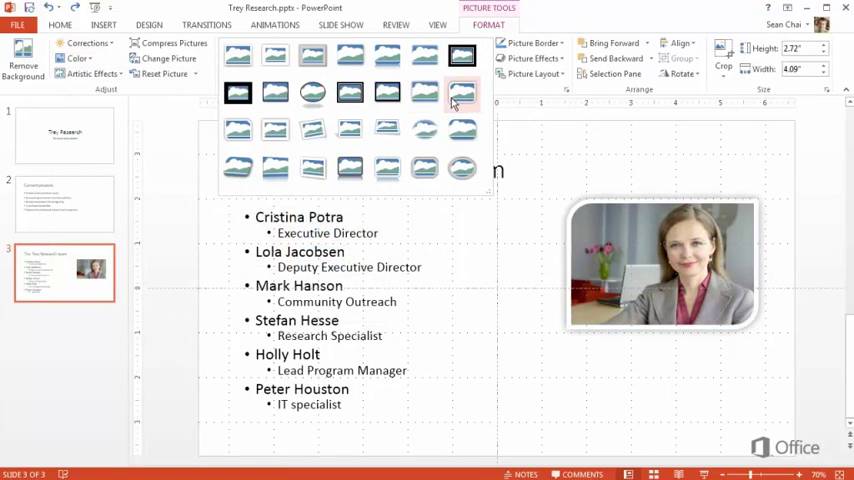
pyautogui.click(386, 130)
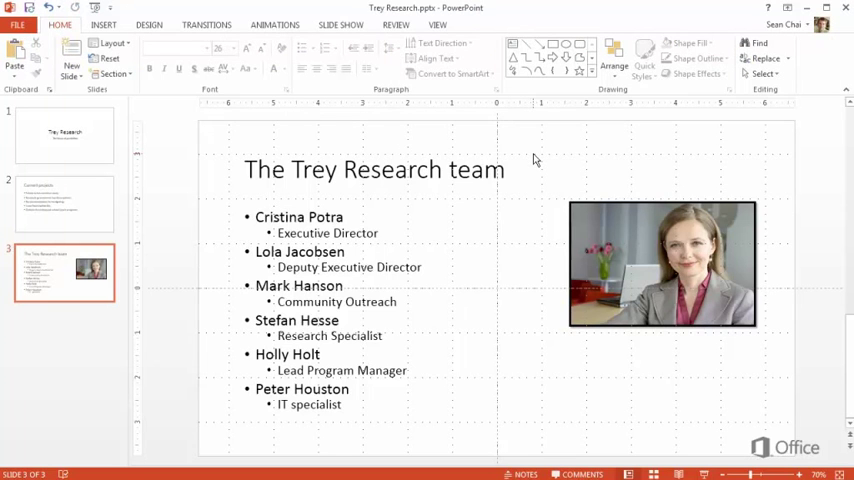
# Add another two-column slide and bring up the Header & Footer settings from Insert
pyautogui.click(64, 340)
pyautogui.write('School lunch nutrition study')
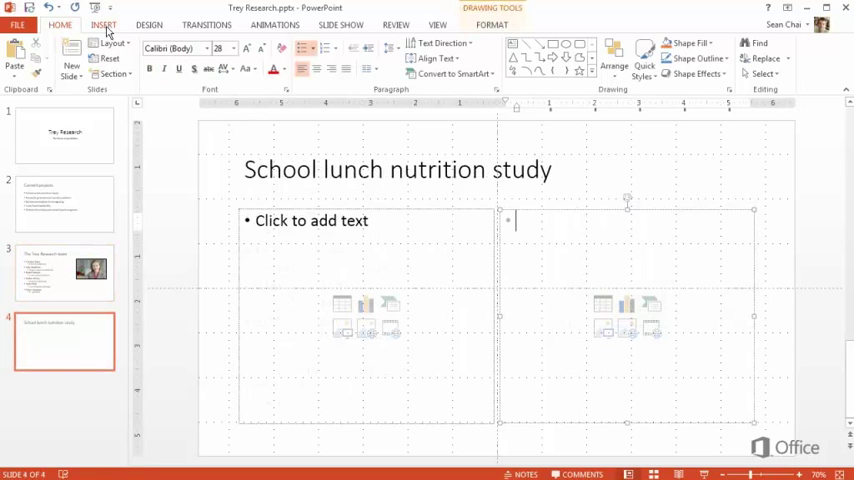
pyautogui.click(104, 24)
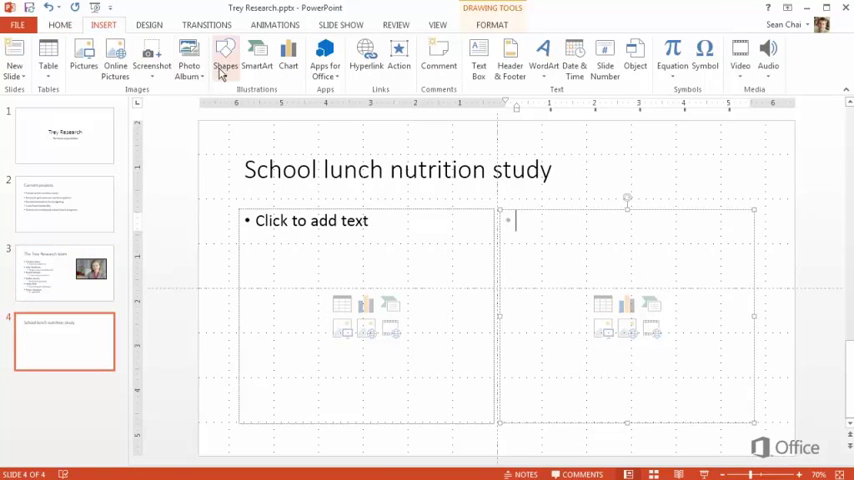
pyautogui.click(224, 52)
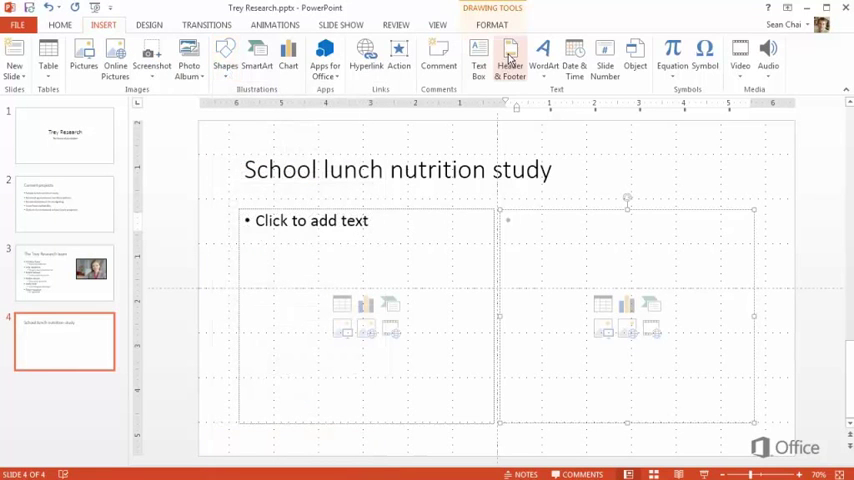
pyautogui.click(510, 56)
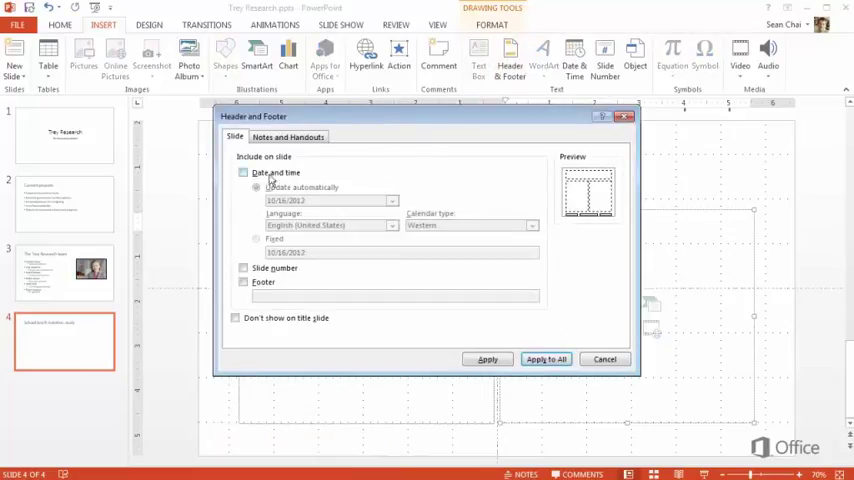
# Turn on an auto-updating date and slide numbers and apply the footer to all slides
pyautogui.click(242, 172)
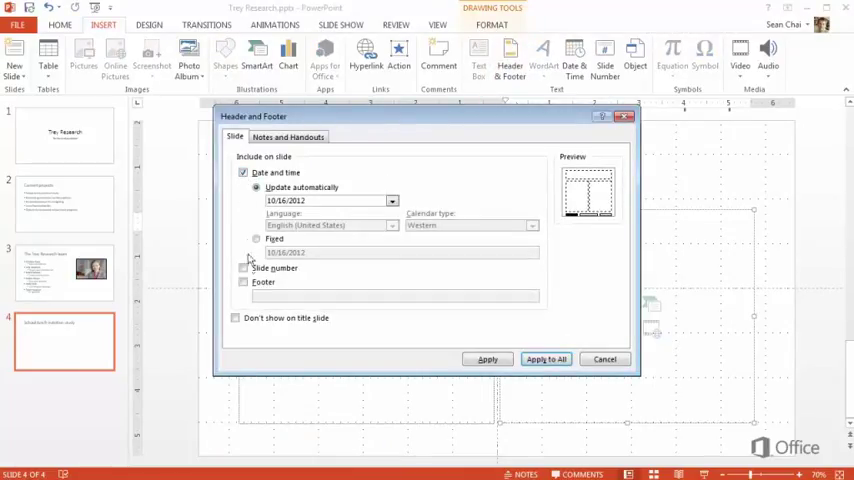
pyautogui.click(242, 268)
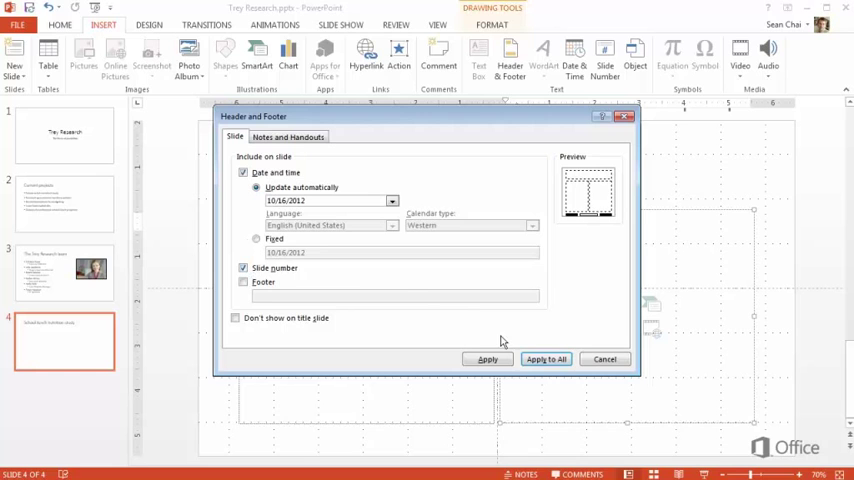
pyautogui.click(544, 358)
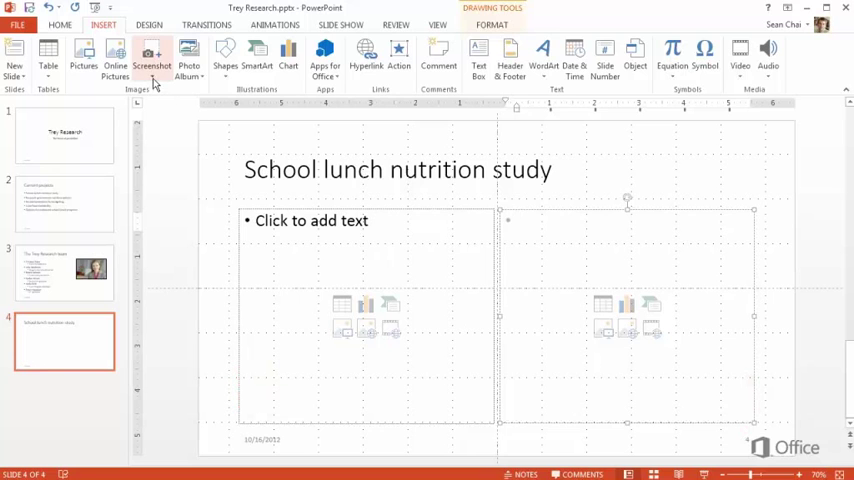
pyautogui.click(152, 56)
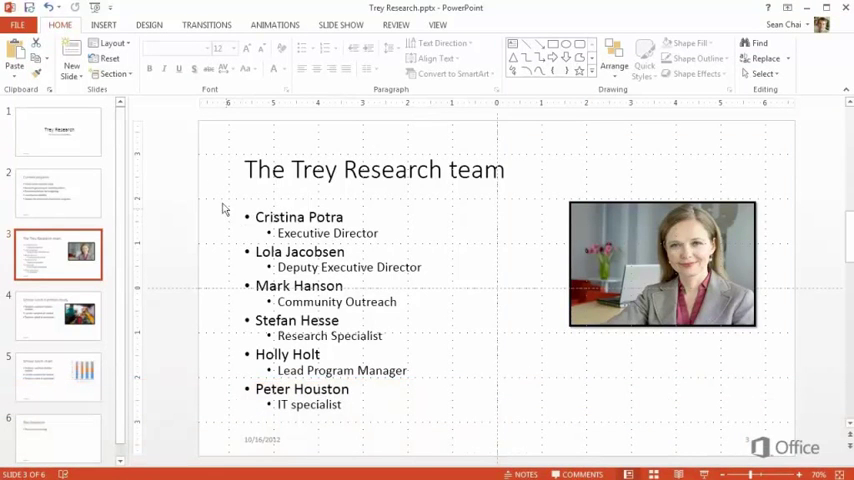
# Preview themes in the Design gallery and apply the Retrospect theme to the whole deck
pyautogui.click(148, 24)
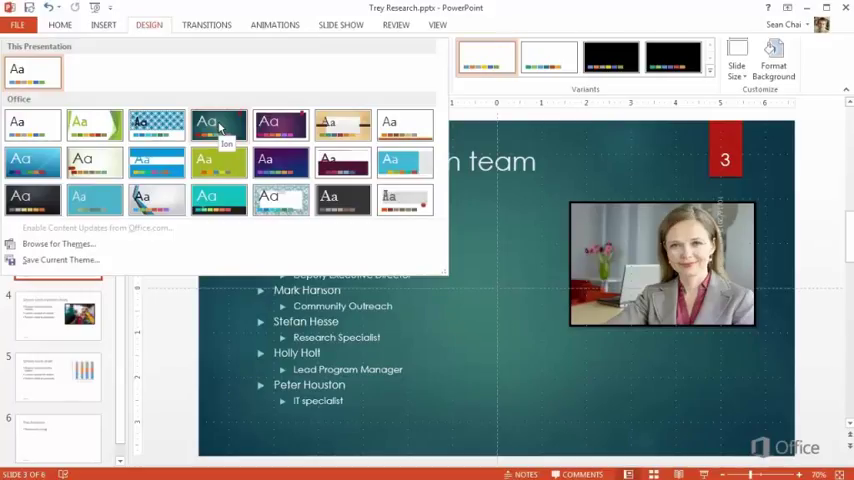
pyautogui.click(218, 162)
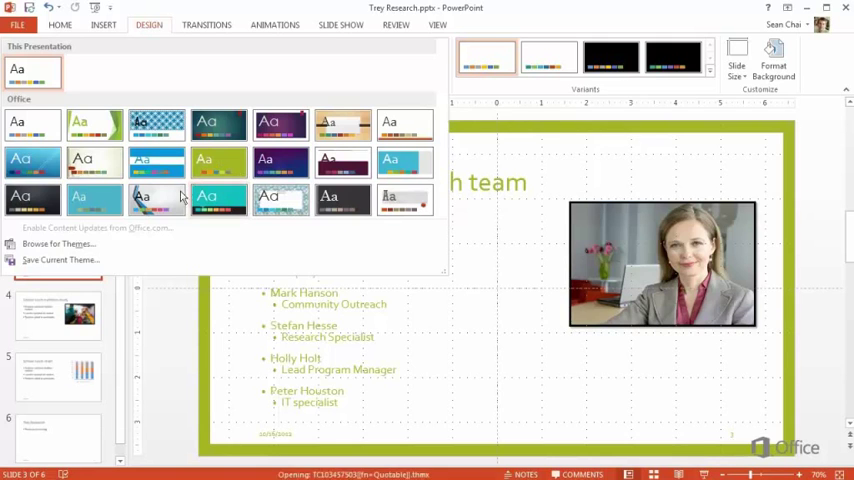
pyautogui.click(156, 196)
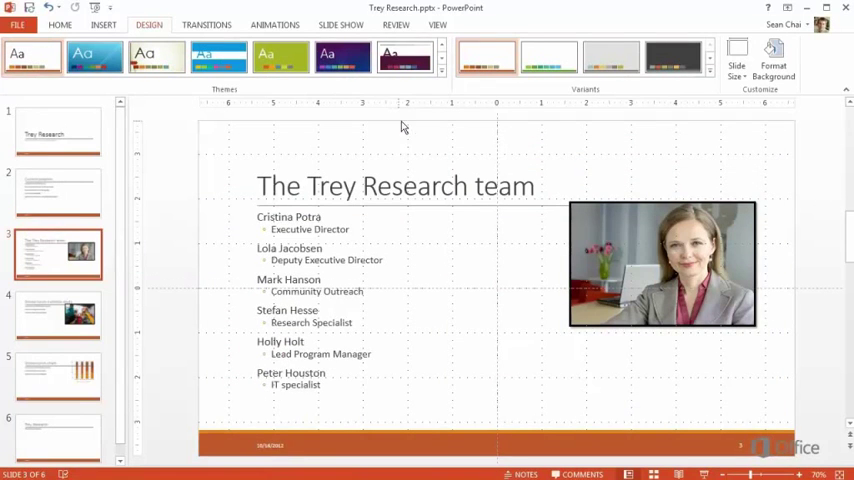
# Switch the theme to its grey colour variant
pyautogui.click(548, 56)
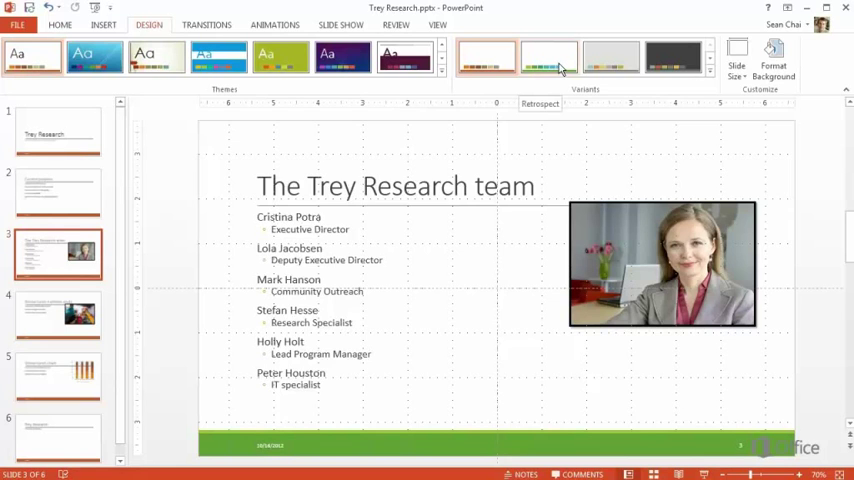
pyautogui.click(610, 56)
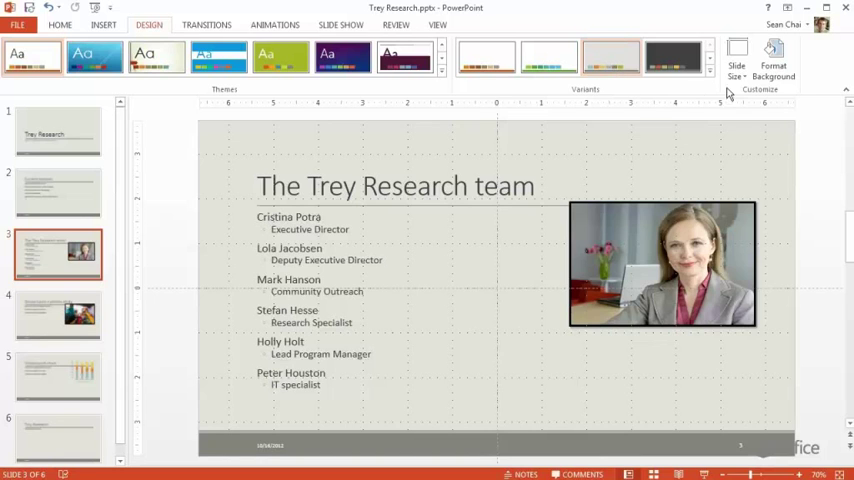
# Fill every slide's background with the clouds photo from the Backgrounds folder, faded with higher transparency
pyautogui.click(772, 56)
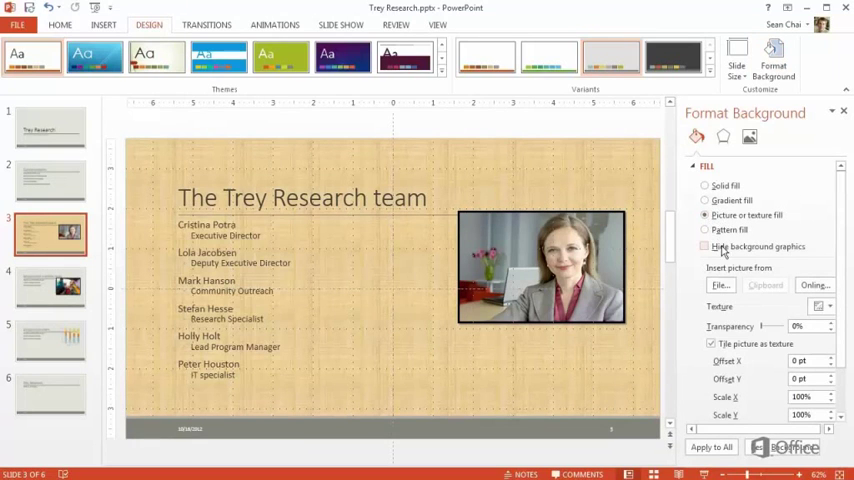
pyautogui.click(720, 284)
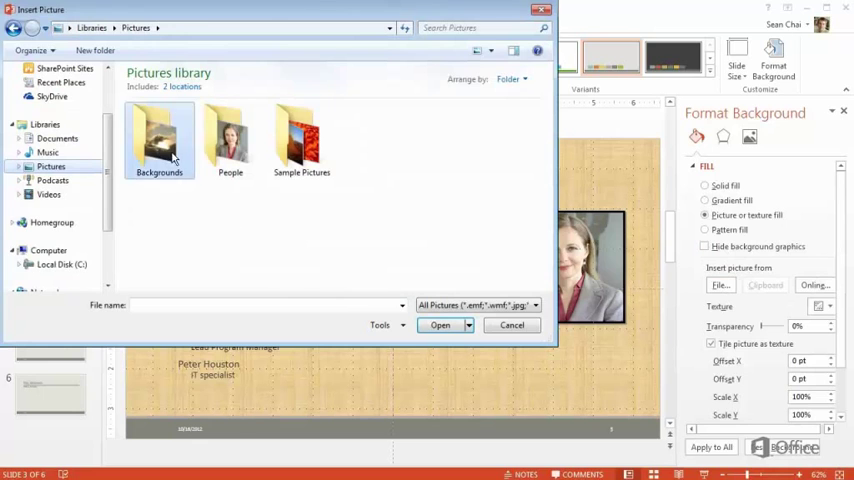
pyautogui.doubleClick(160, 138)
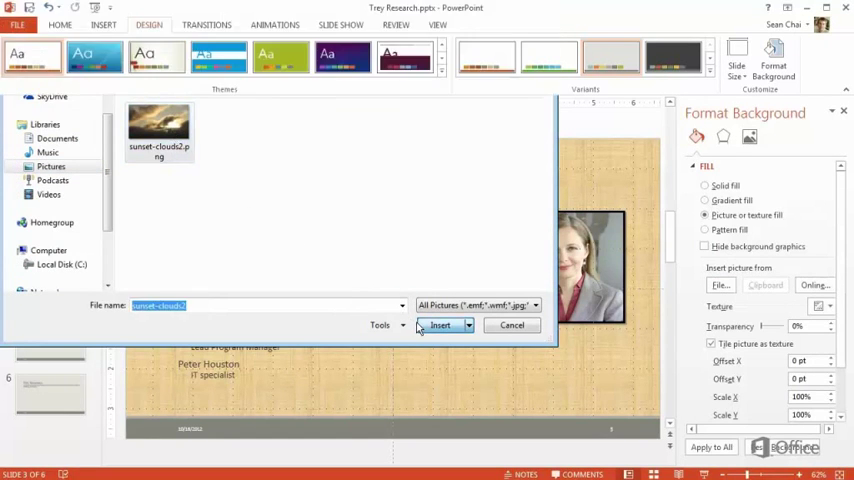
pyautogui.click(440, 324)
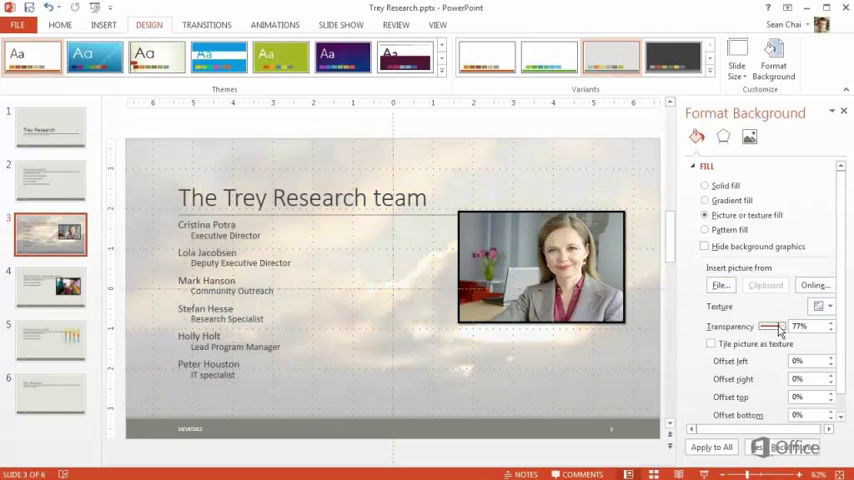
pyautogui.moveTo(780, 326); pyautogui.dragTo(772, 326)
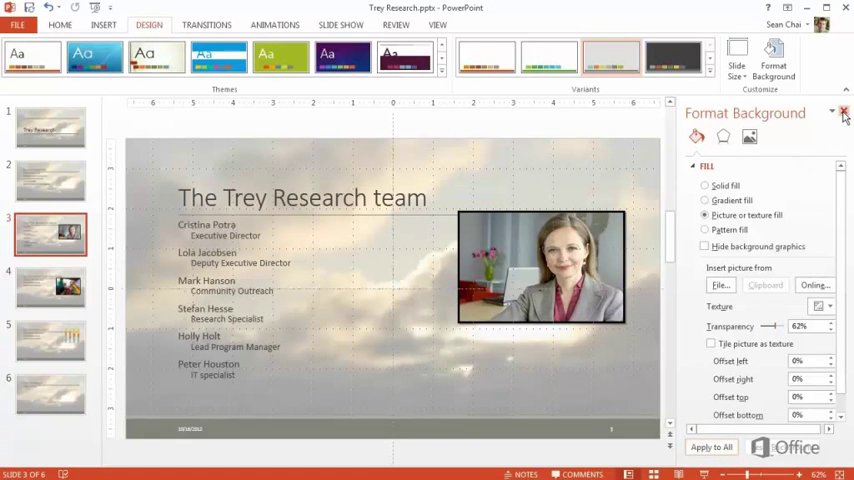
pyautogui.click(844, 112)
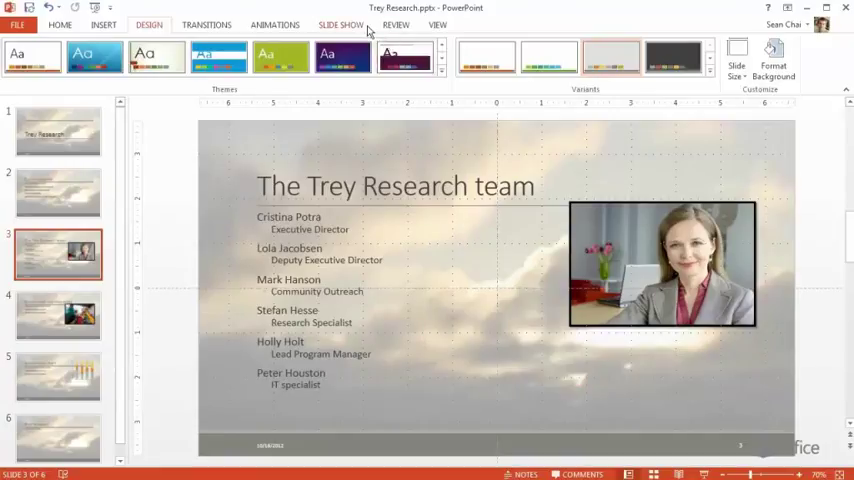
# Look over the Slide Show start options, then move on to the Review tools
pyautogui.click(340, 24)
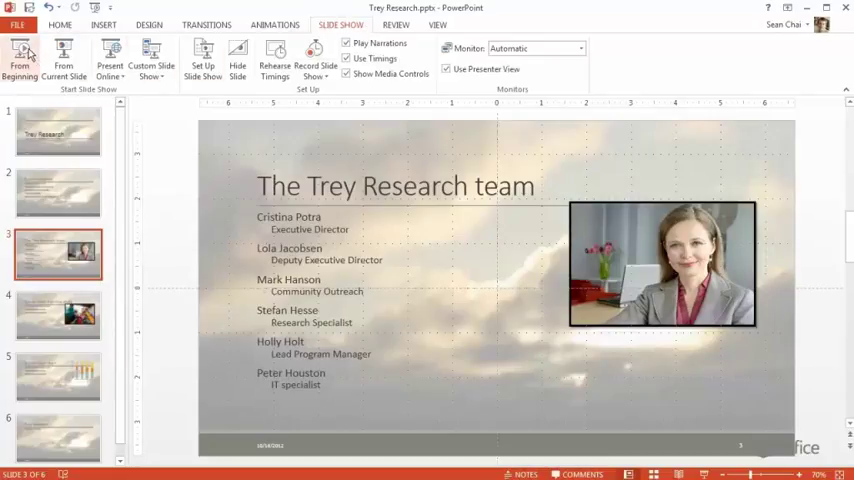
pyautogui.moveTo(64, 58)
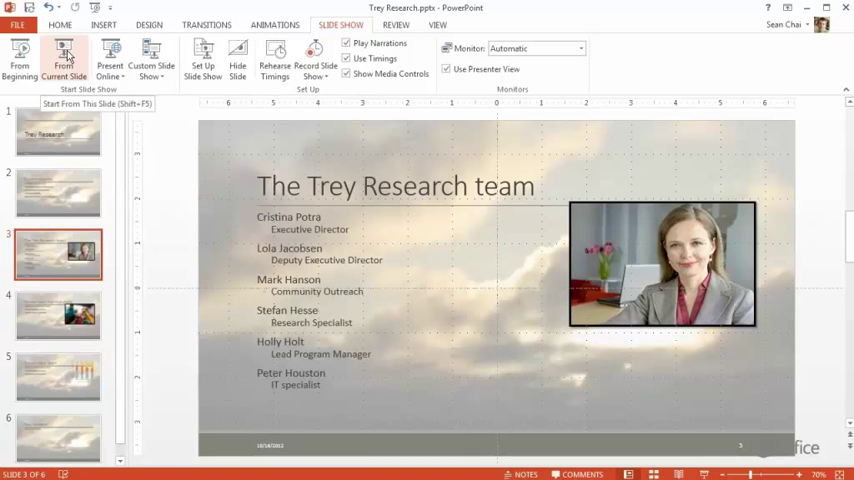
pyautogui.click(64, 60)
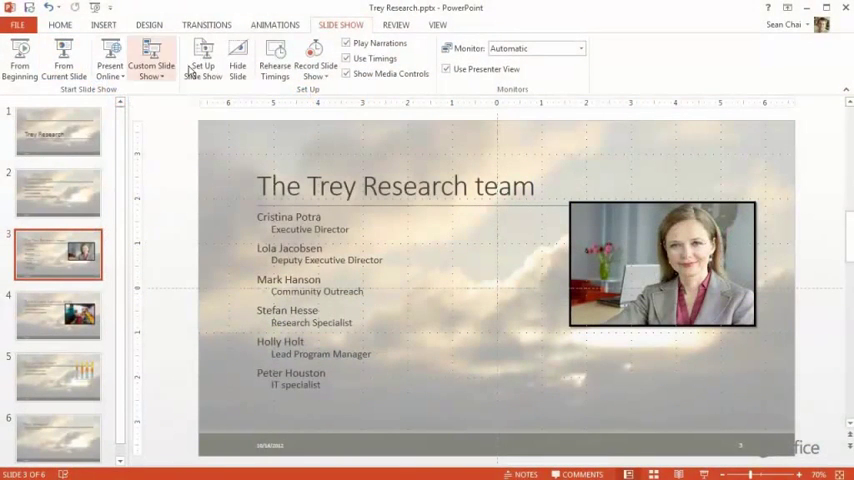
pyautogui.click(396, 24)
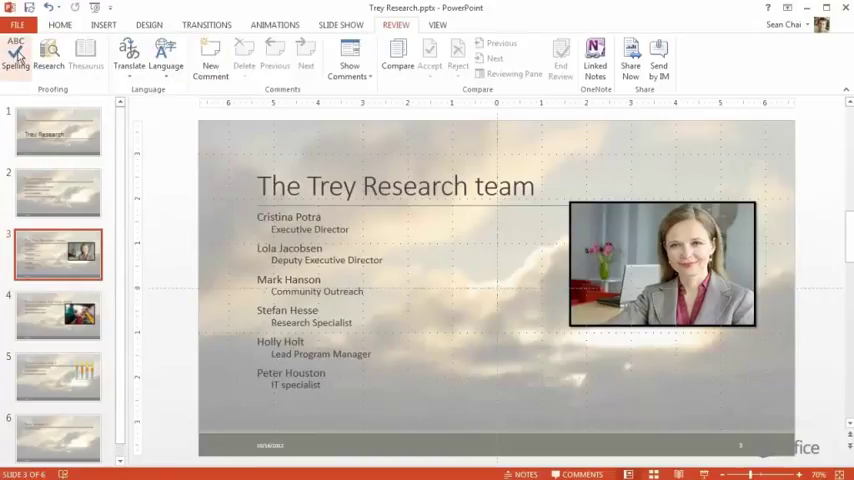
pyautogui.moveTo(16, 52)
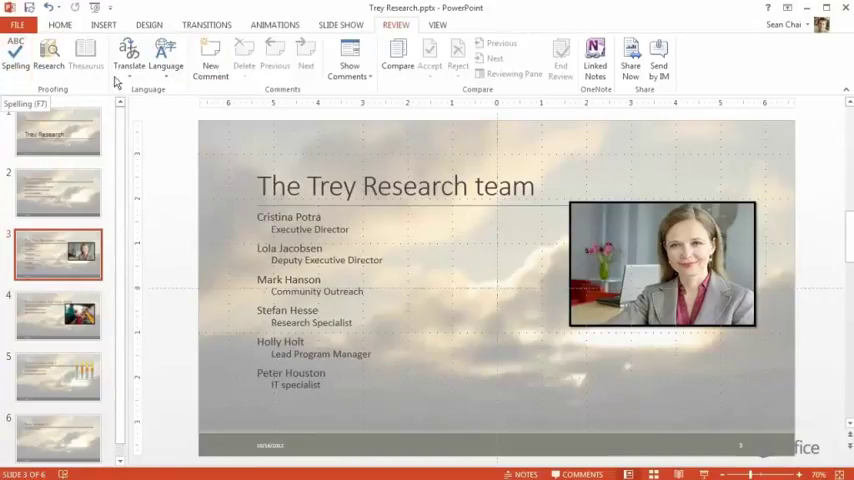
# Show the Comments pane, which lists no comments, then head toward the file export options
pyautogui.click(348, 56)
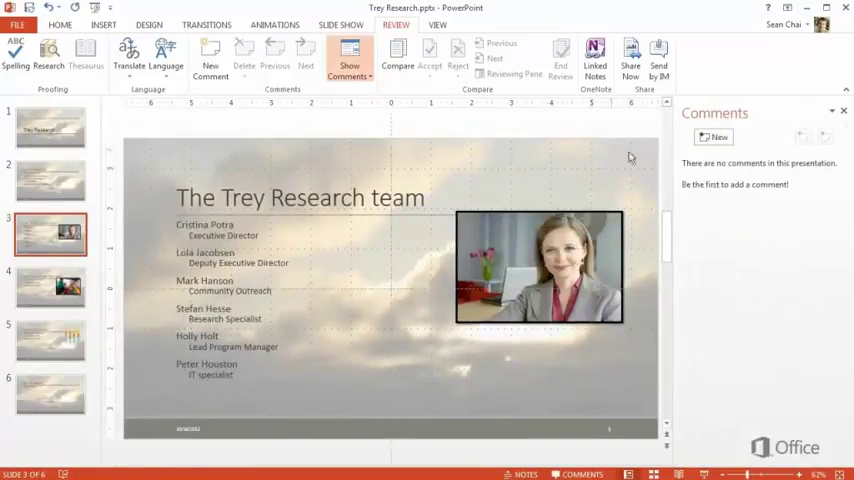
pyautogui.click(712, 136)
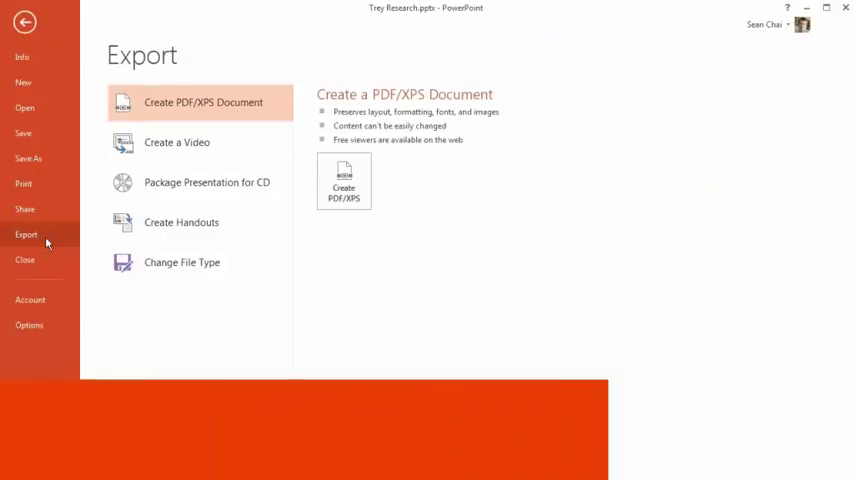
# Browse Export's Create a Video, Package for CD and Create Handouts options without exporting
pyautogui.click(176, 142)
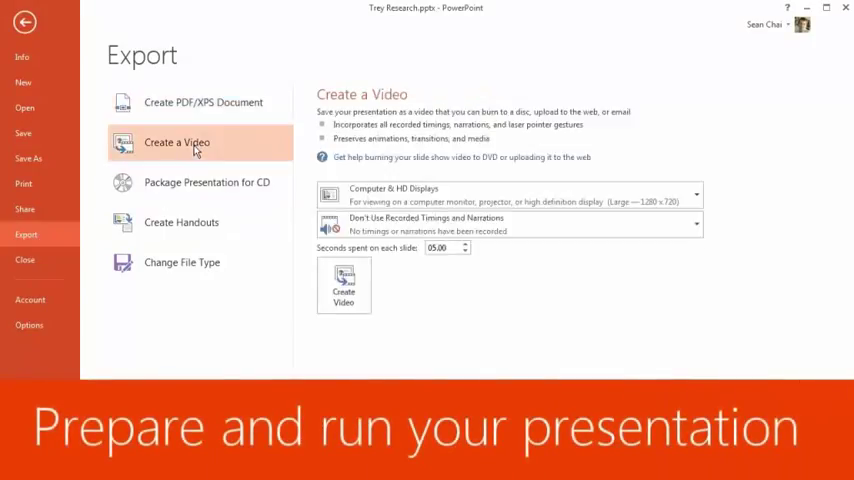
pyautogui.click(208, 182)
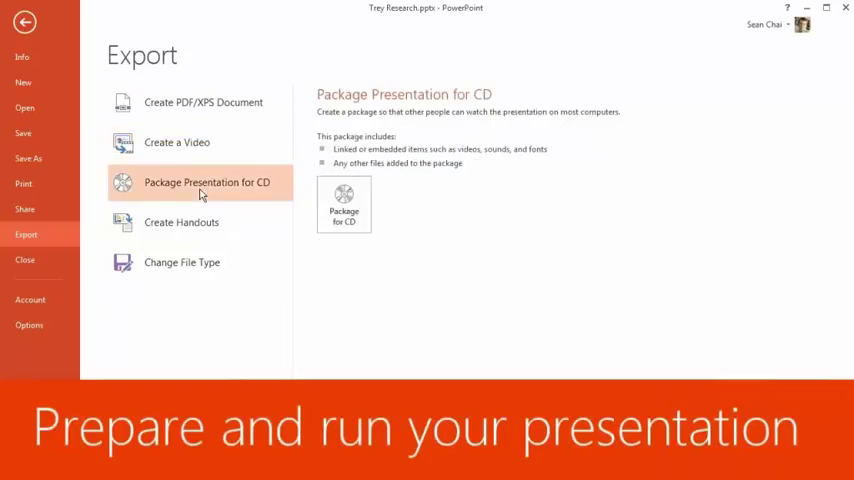
pyautogui.click(180, 222)
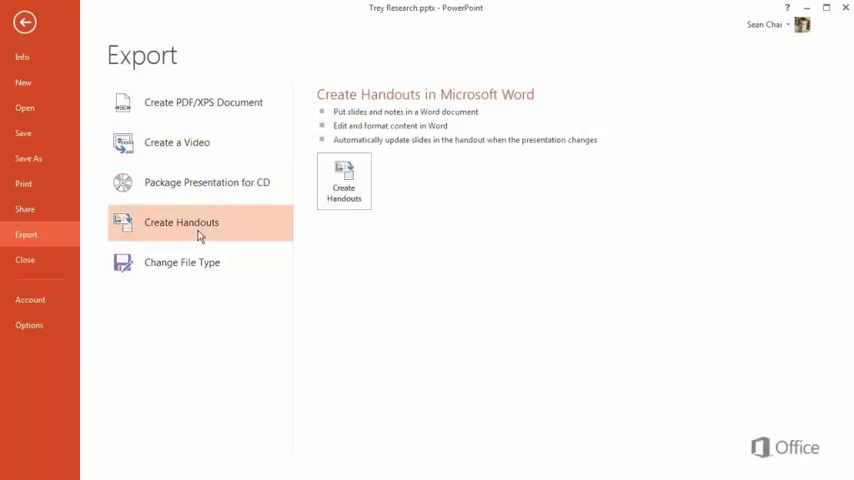